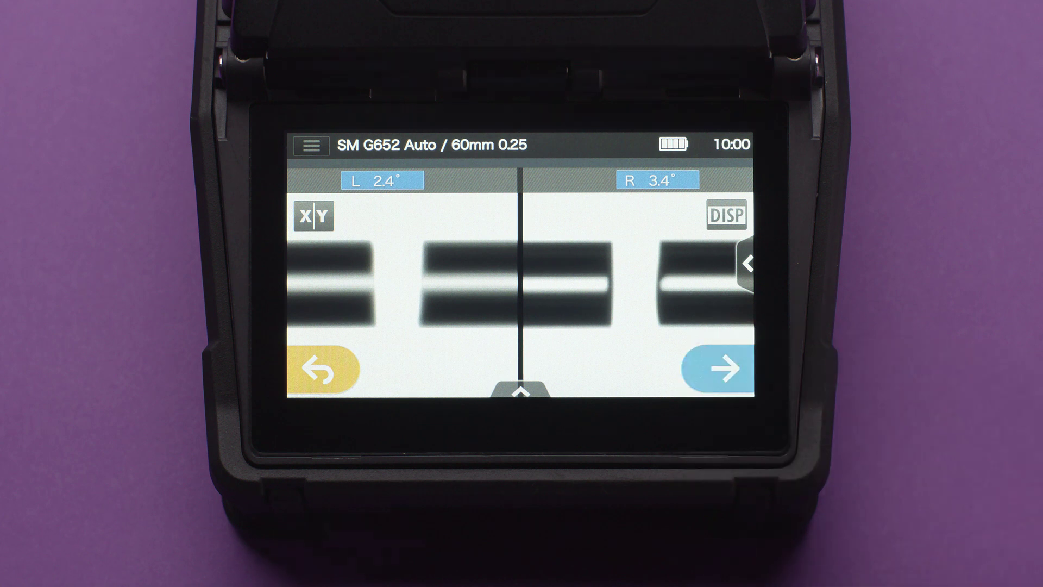
- From the Splice Program menu, list the SMF G652 programs with SM G652 Auto as current
left_click(724, 367)
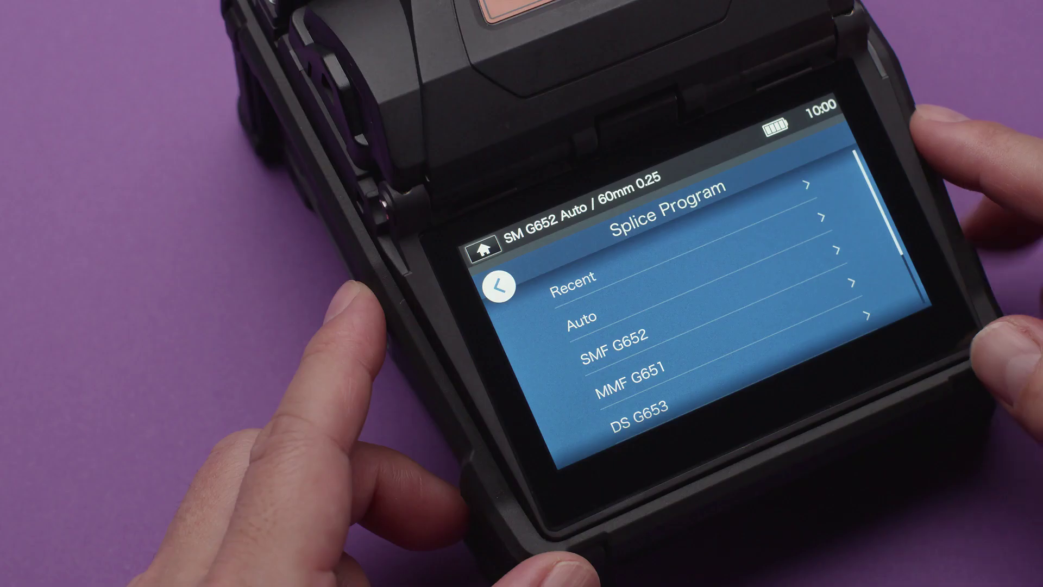
left_click(612, 349)
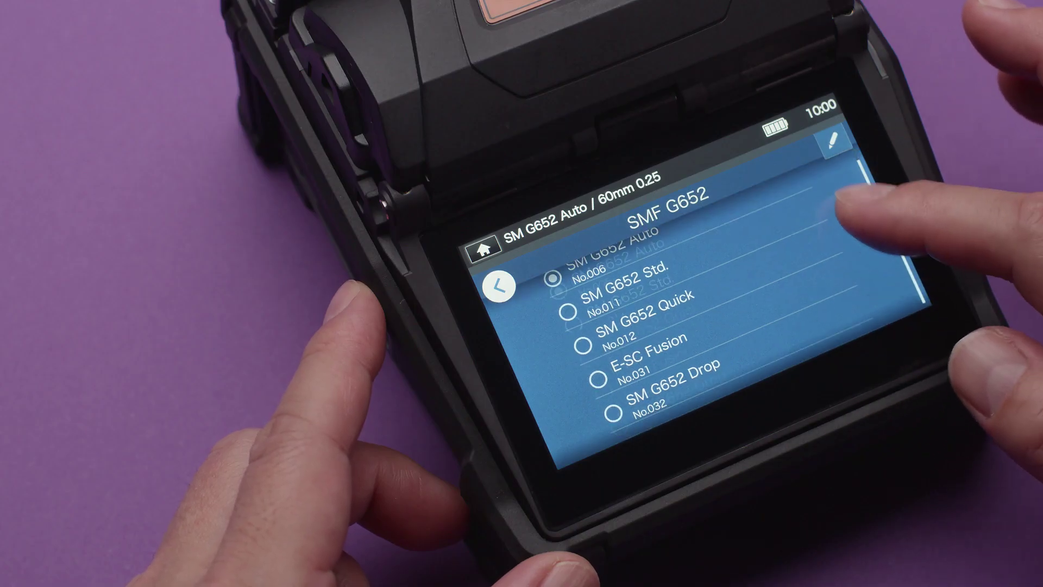